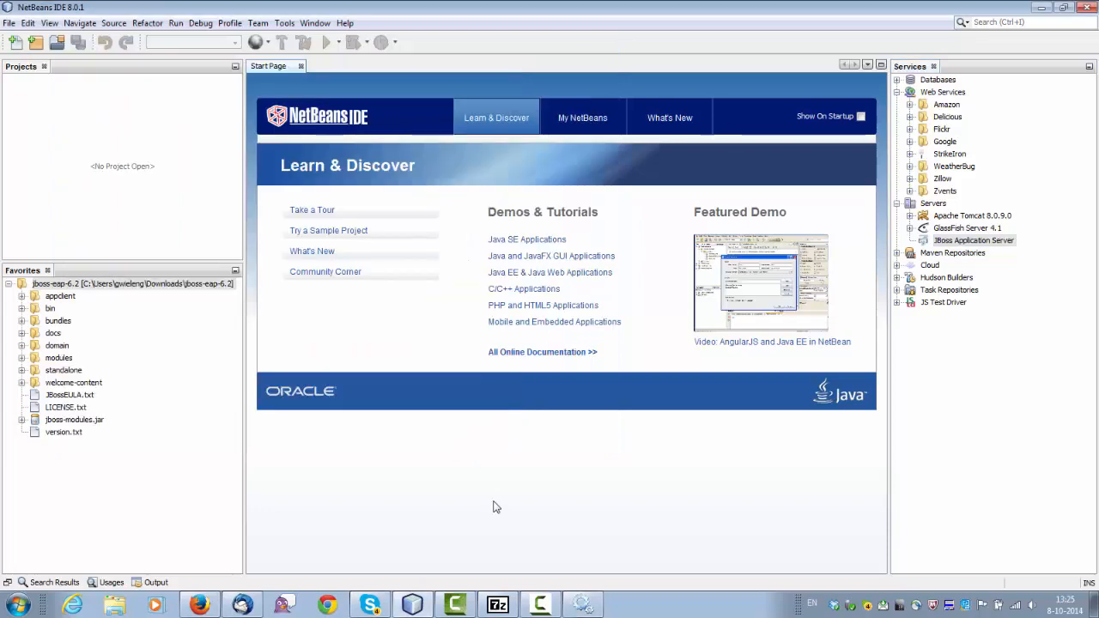
Step: Start the JBoss Application Server from the Services window
{"action": "left_click", "coordinate": [972, 241]}
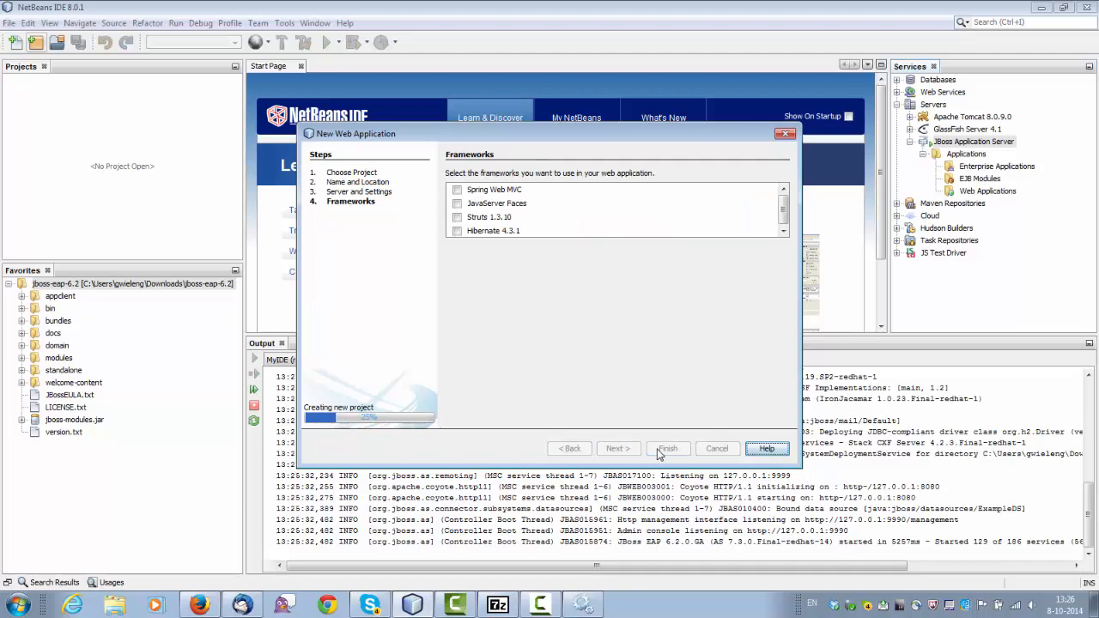
Step: Advance the New Web Application wizard to the Frameworks page with none selected
{"action": "left_click", "coordinate": [668, 448]}
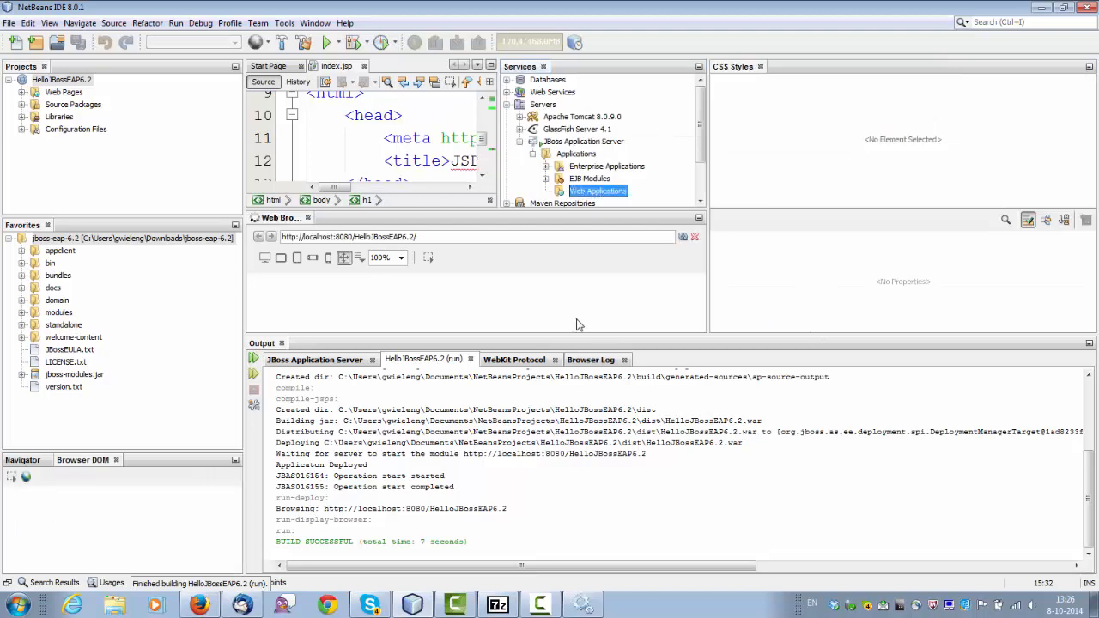